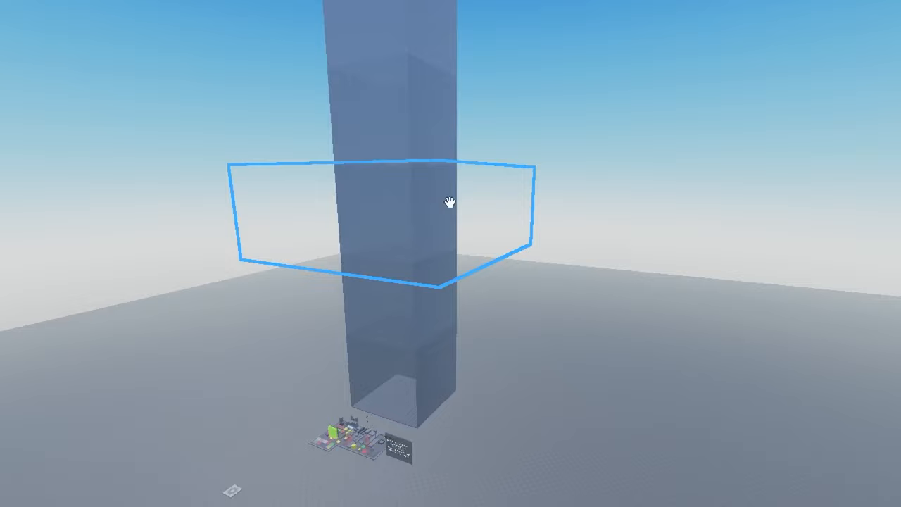
- Open the Tower of the Planets place from the Asset Manager's Places list
left_click(549, 67)
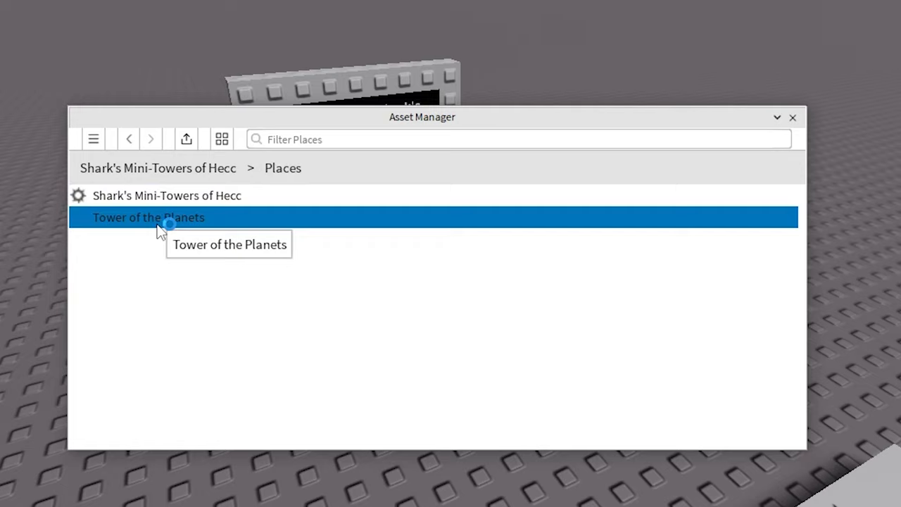
double_click(149, 217)
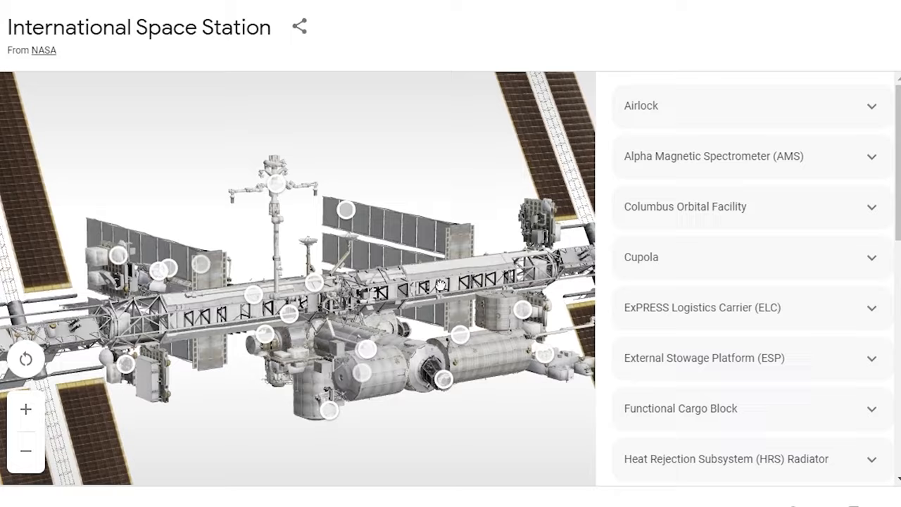
- Rotate the ISS model to show another side of its modules and solar arrays
left_click_drag(436, 281, 401, 335)
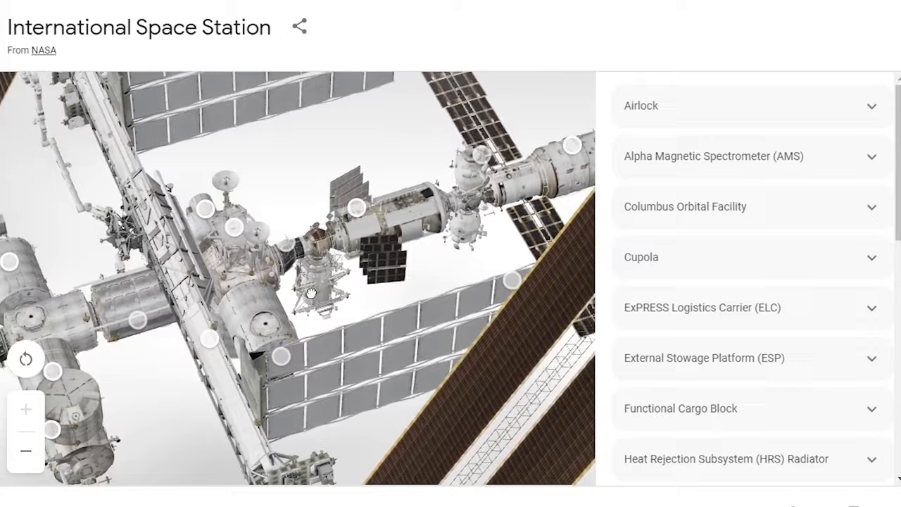
- Turn the ISS model toward its docking modules
left_click_drag(310, 292, 488, 305)
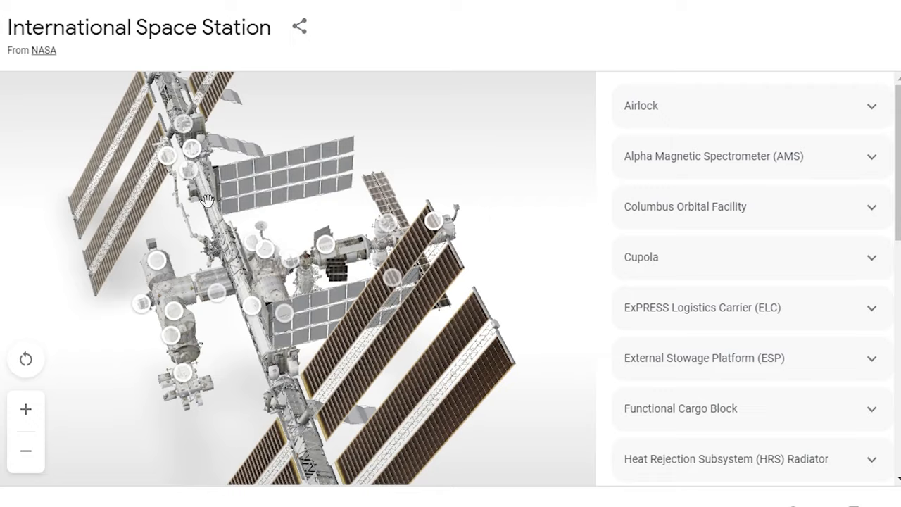
- Swing the ISS model round to a full overview of the station
left_click_drag(204, 197, 461, 309)
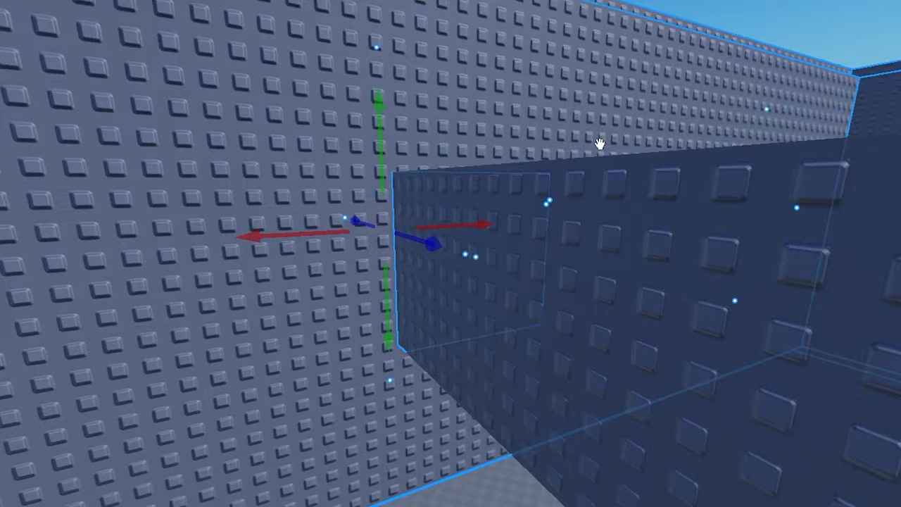
- Zoom in on the flat square part beside the grey studded tower wall
scroll("down", 3)
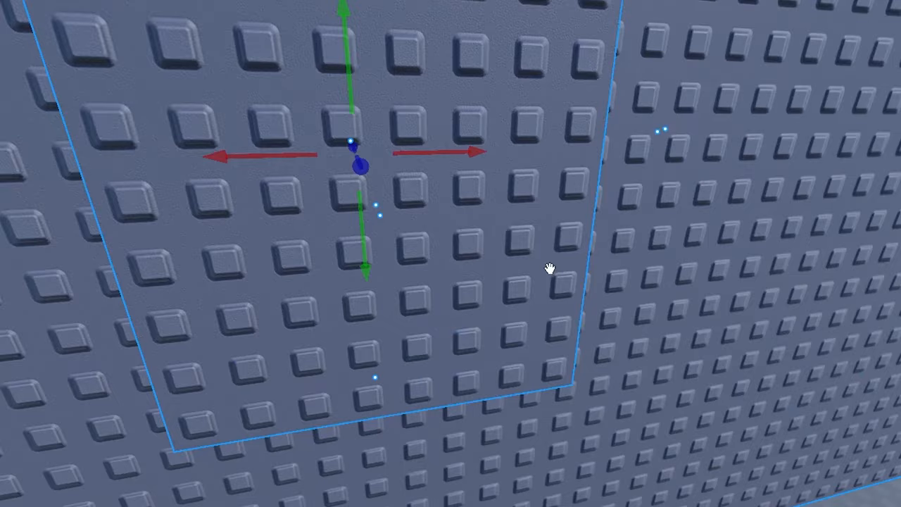
scroll("down", 3)
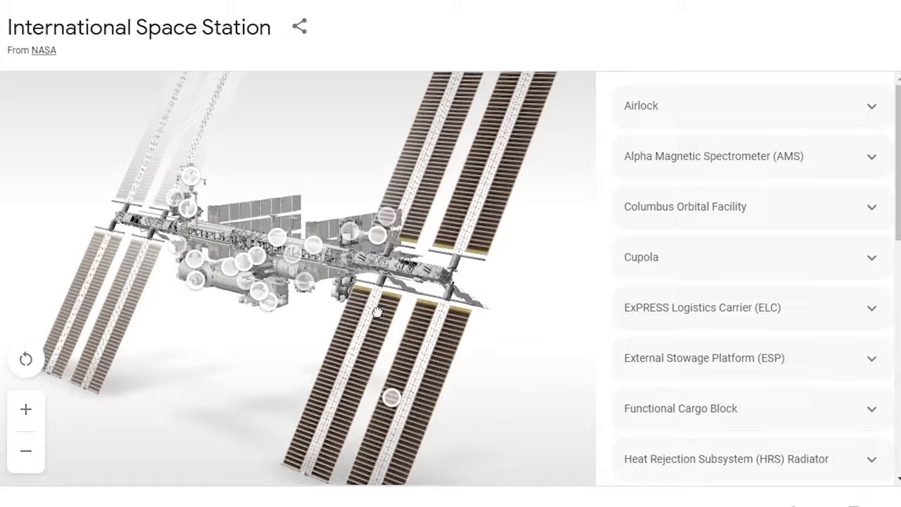
- Tilt the ISS model to show the long truss and both solar wings
left_click_drag(376, 312, 480, 212)
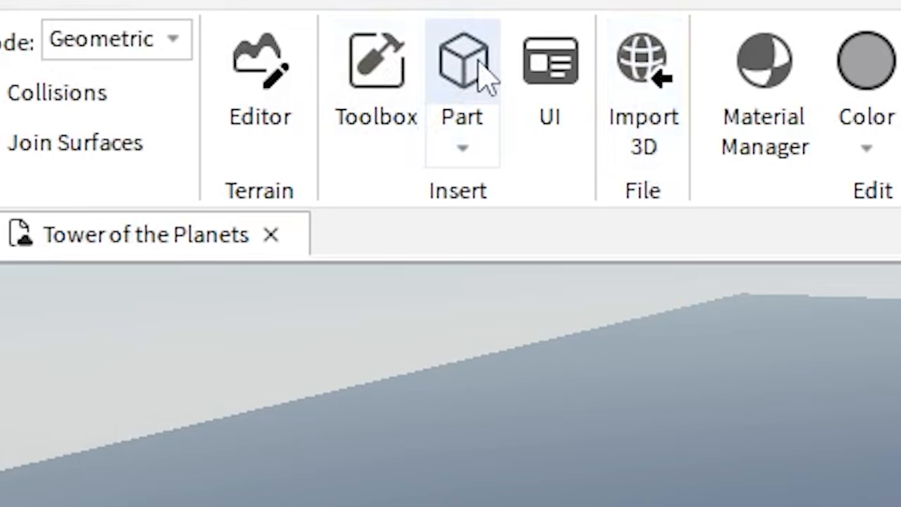
left_click(461, 63)
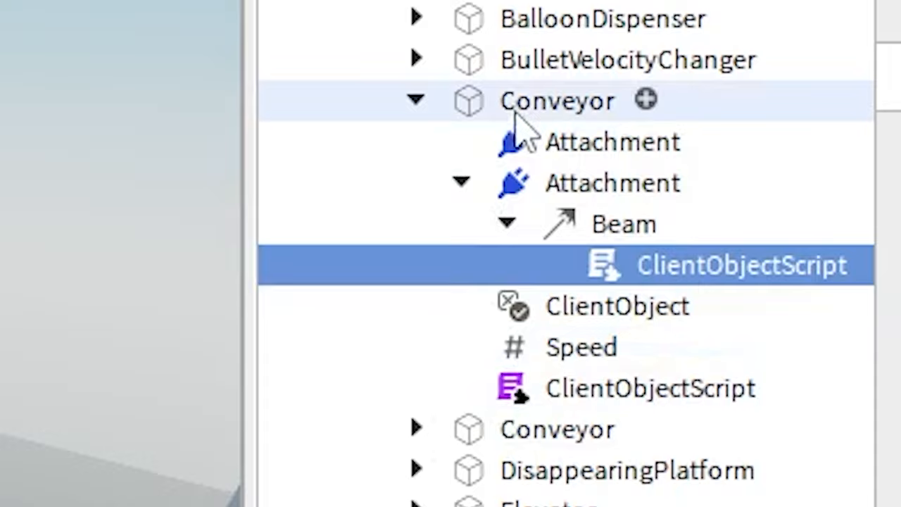
- Select the first Conveyor and open its ClientObjectScript
left_click(649, 387)
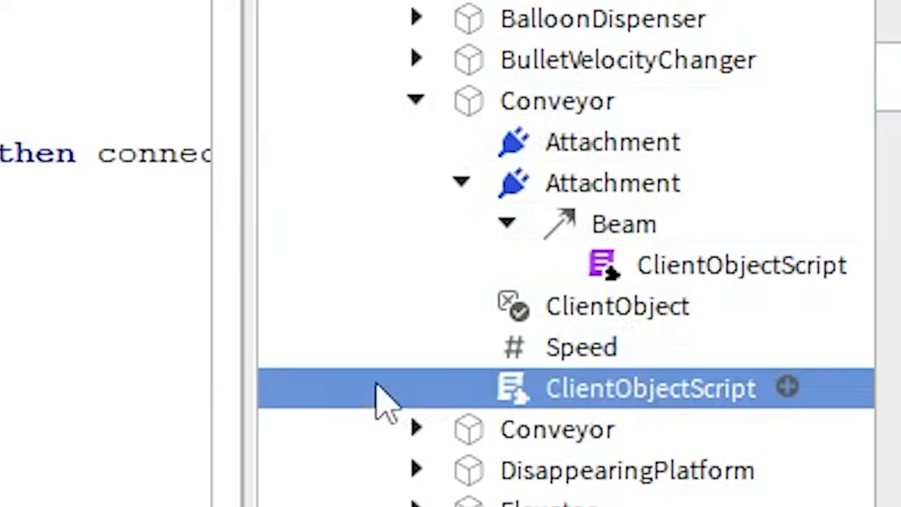
left_click(623, 224)
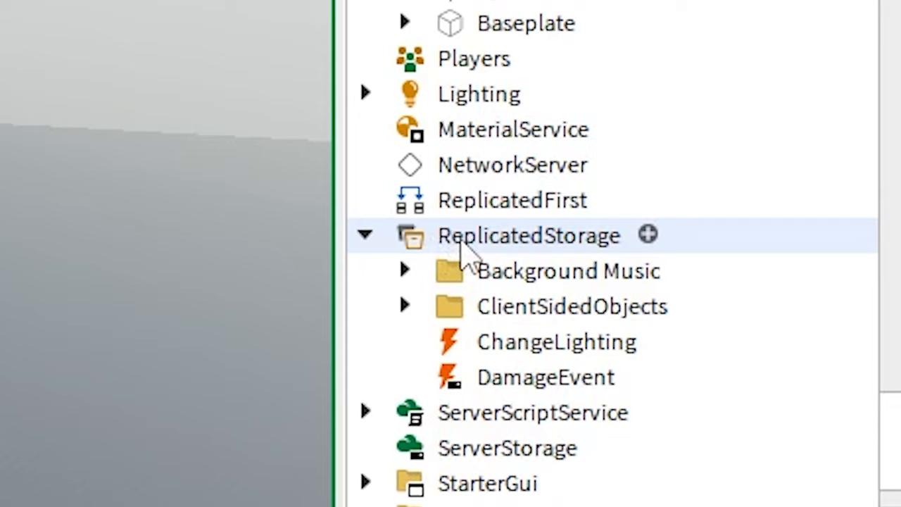
- Browse ReplicatedStorage objects, then run a playtest and stop it
left_click(572, 306)
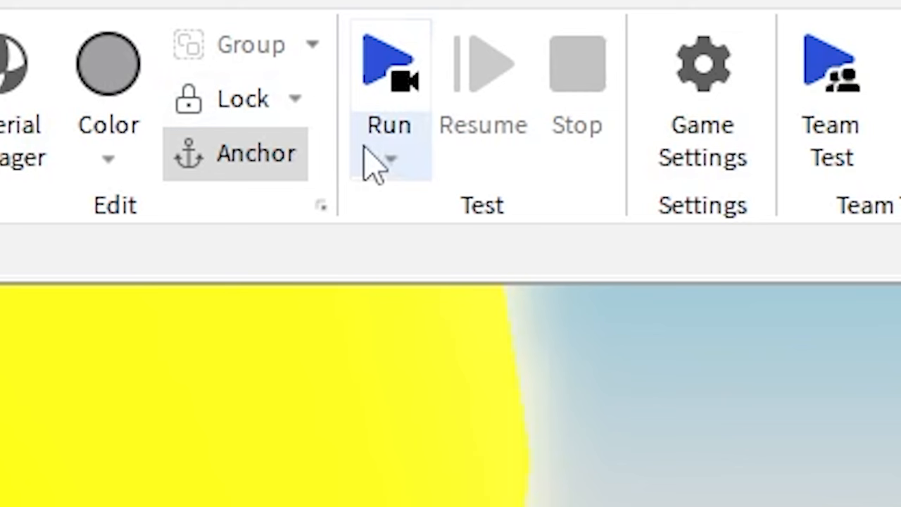
left_click(388, 63)
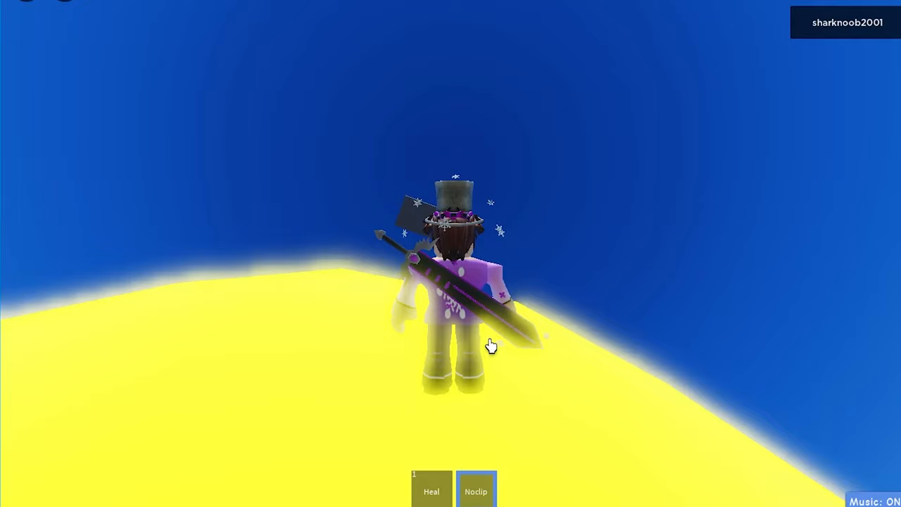
left_click(475, 490)
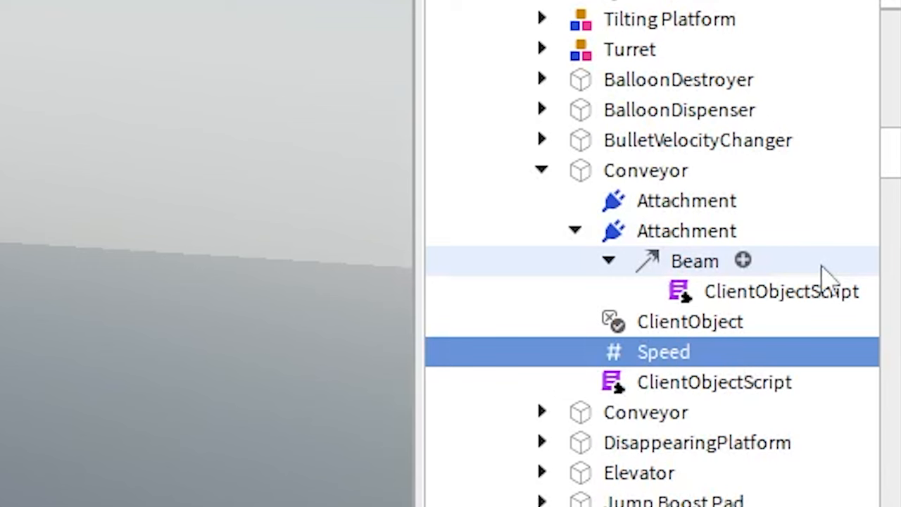
- Select the Conveyor's beam Attachment, then its Speed NumberValue
left_click(781, 291)
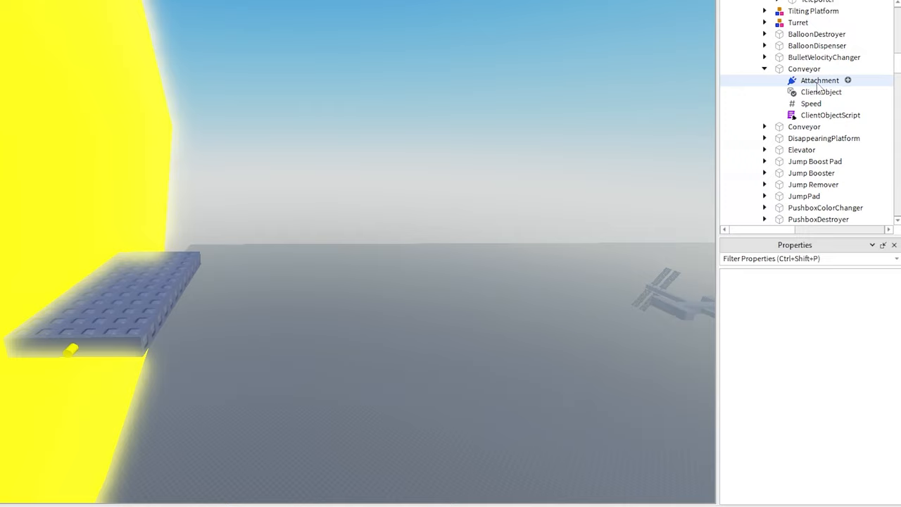
left_click(811, 103)
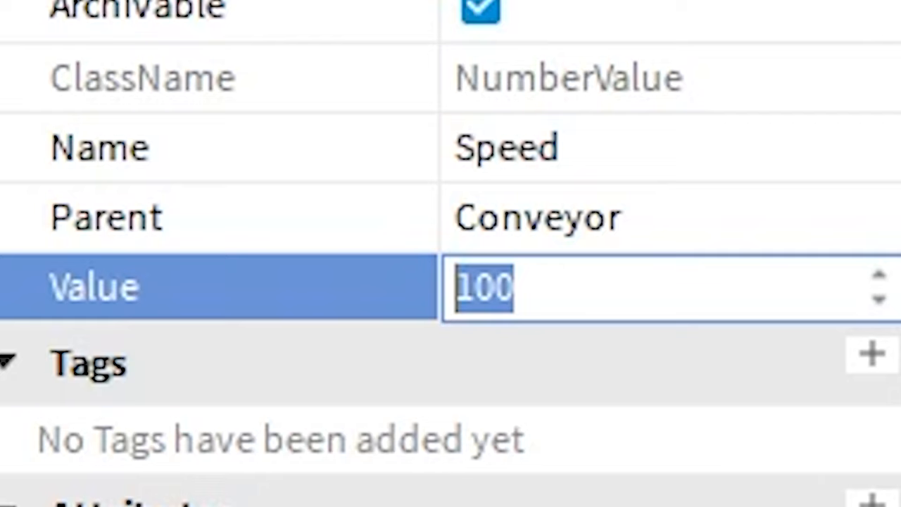
- Enter 4 as the conveyor's new Speed value
type("4")
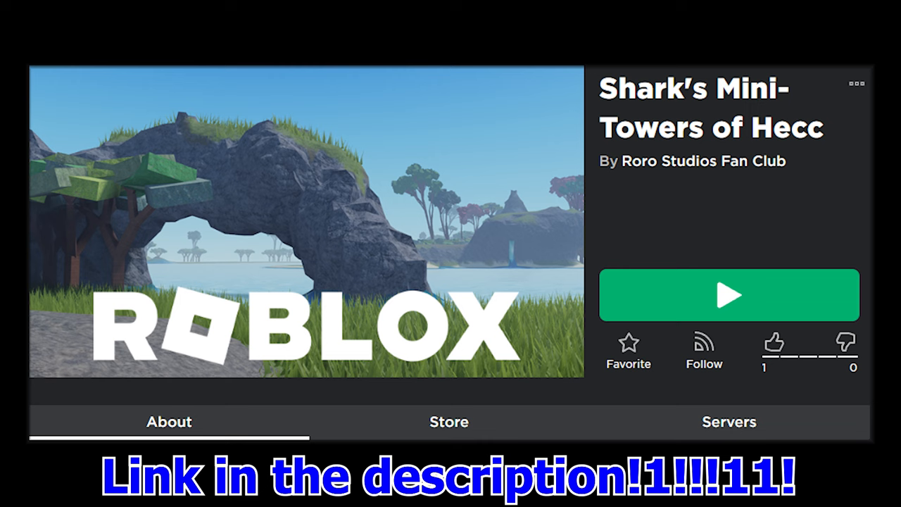
left_click(728, 295)
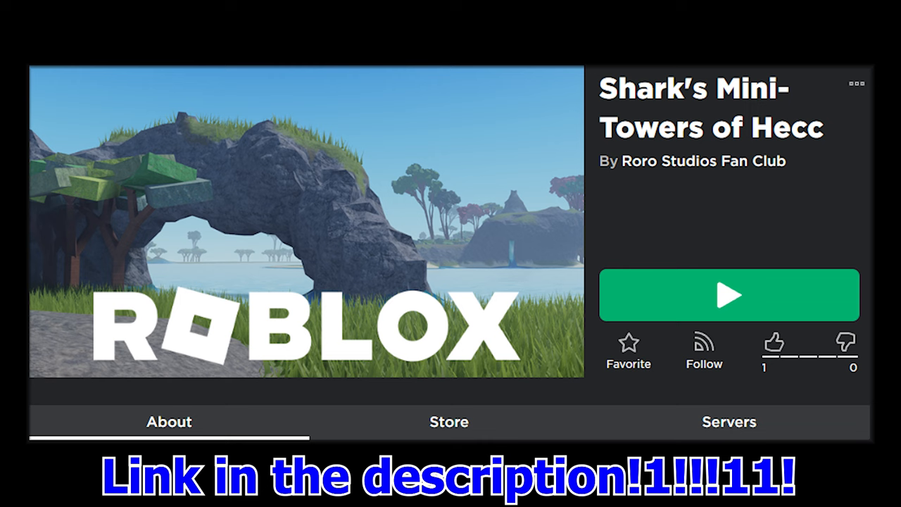